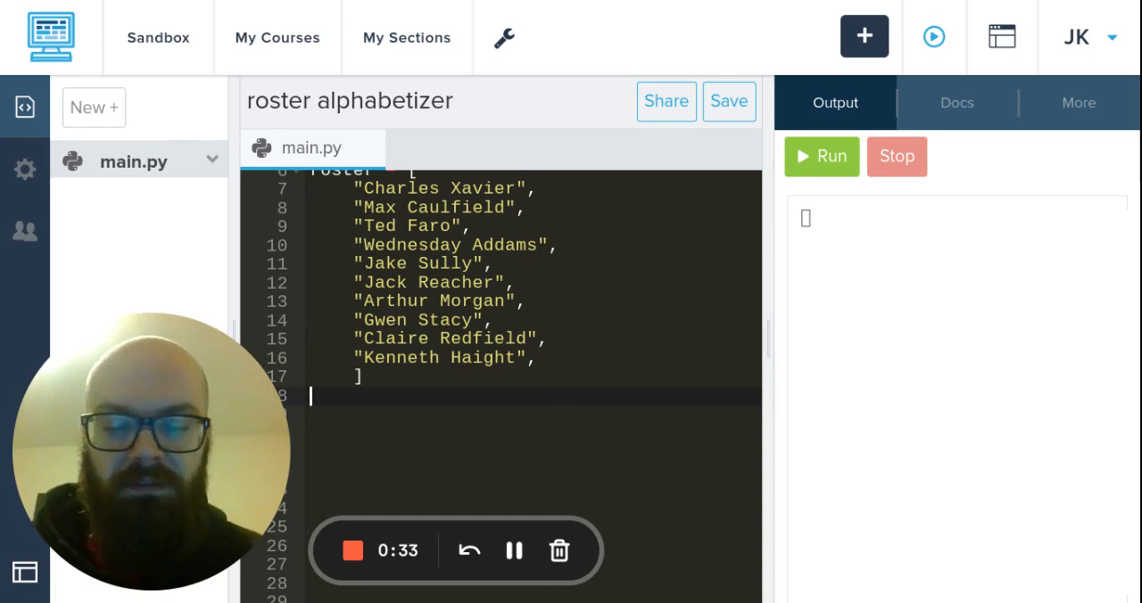
- Add roster.sort() below the roster list, then print(roster) on the next line
{"action": "type", "text": "rot"}
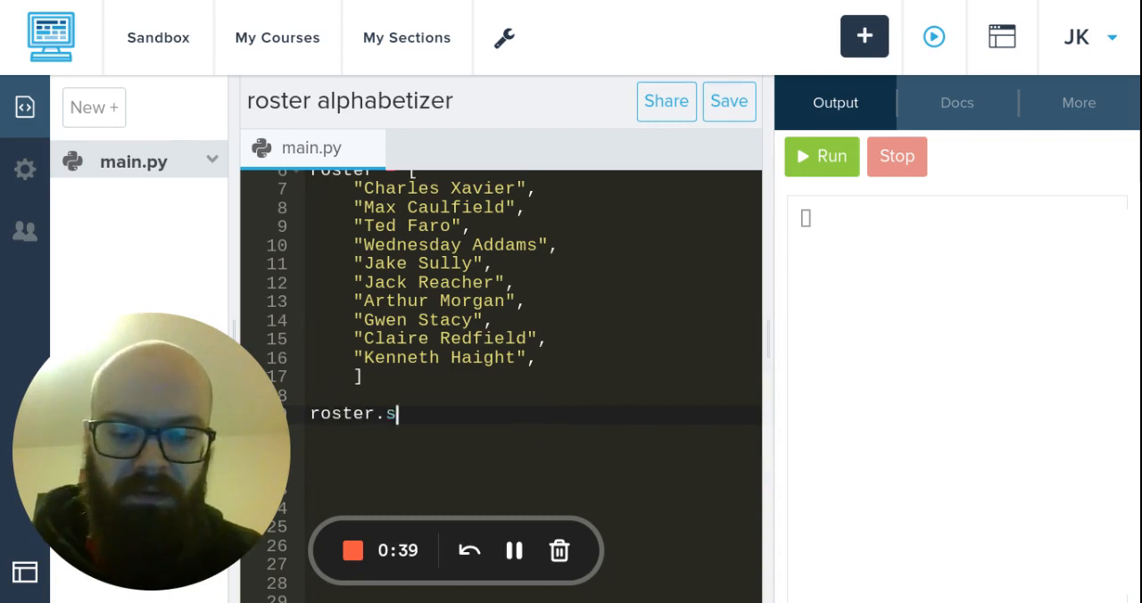
{"action": "type", "text": "ort()"}
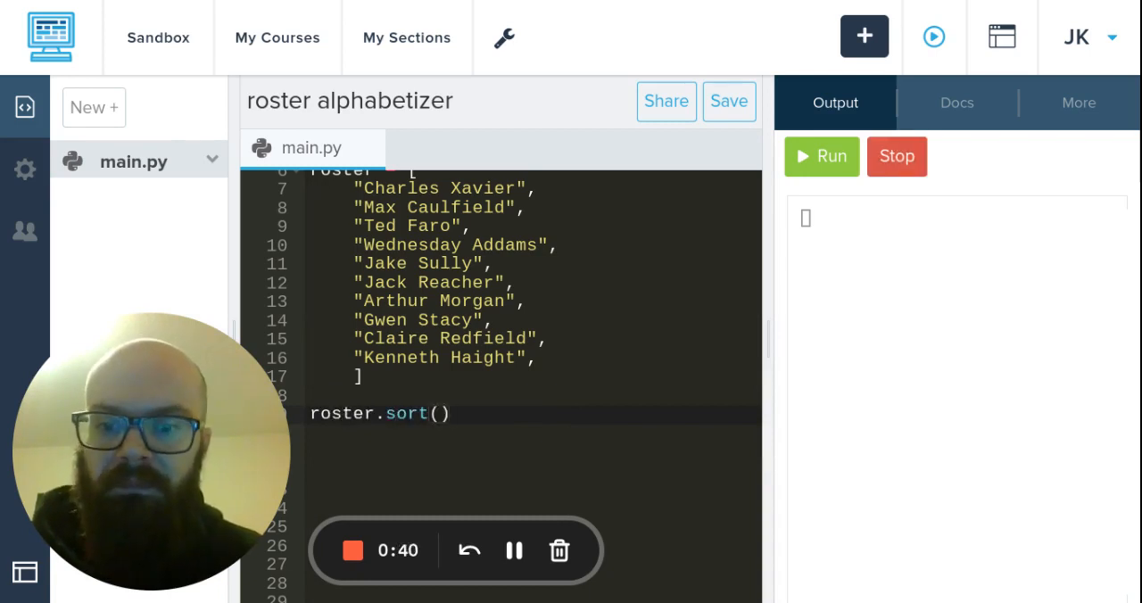
{"action": "type", "text": "print"}
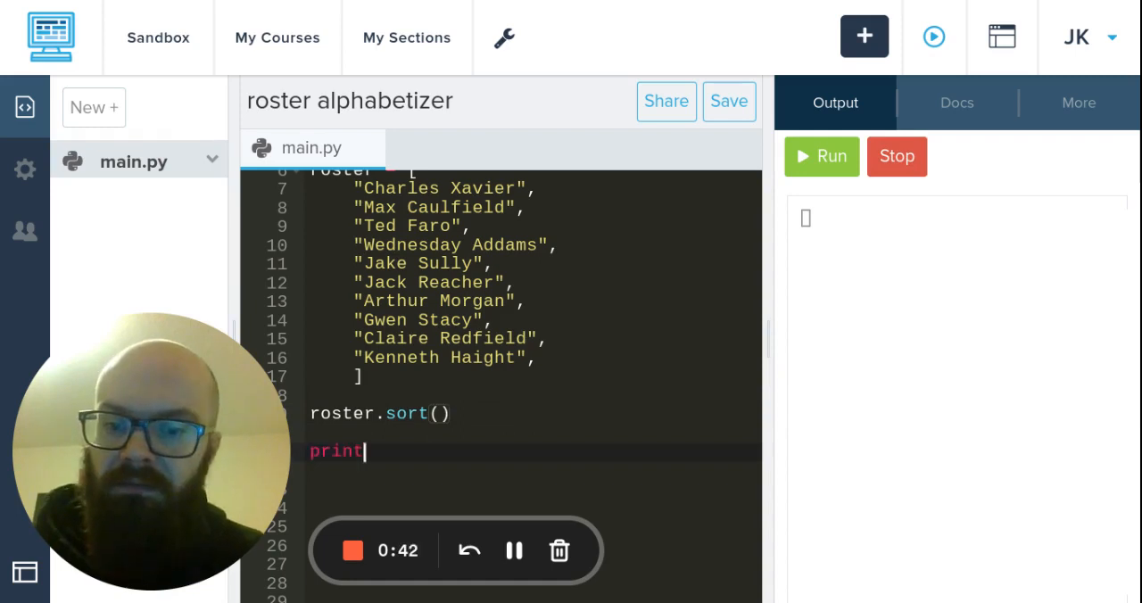
{"action": "type", "text": "(r"}
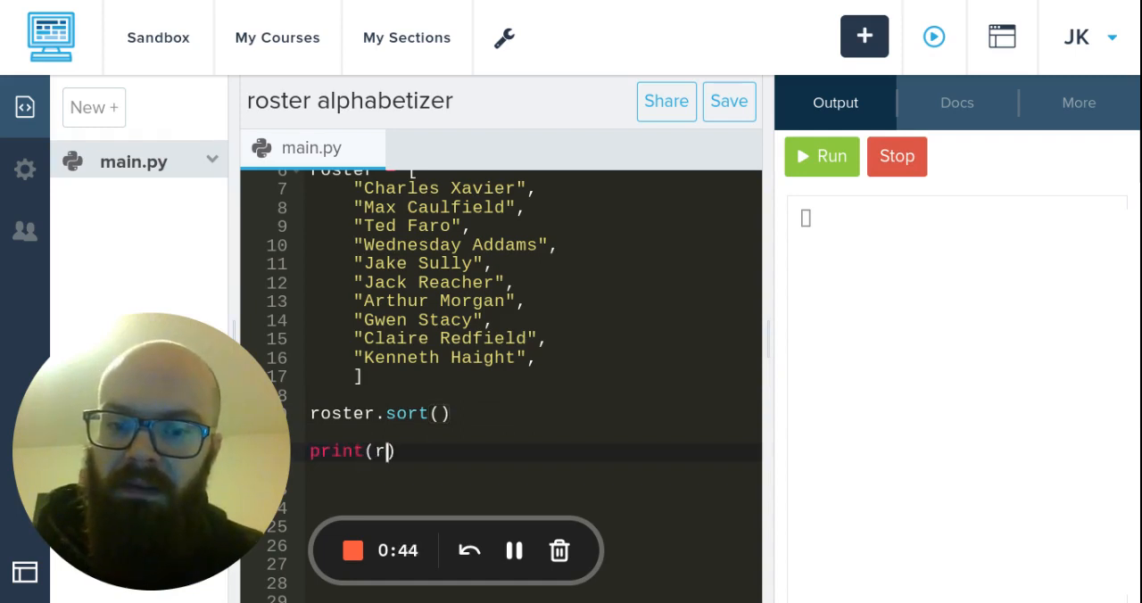
{"action": "type", "text": "oster"}
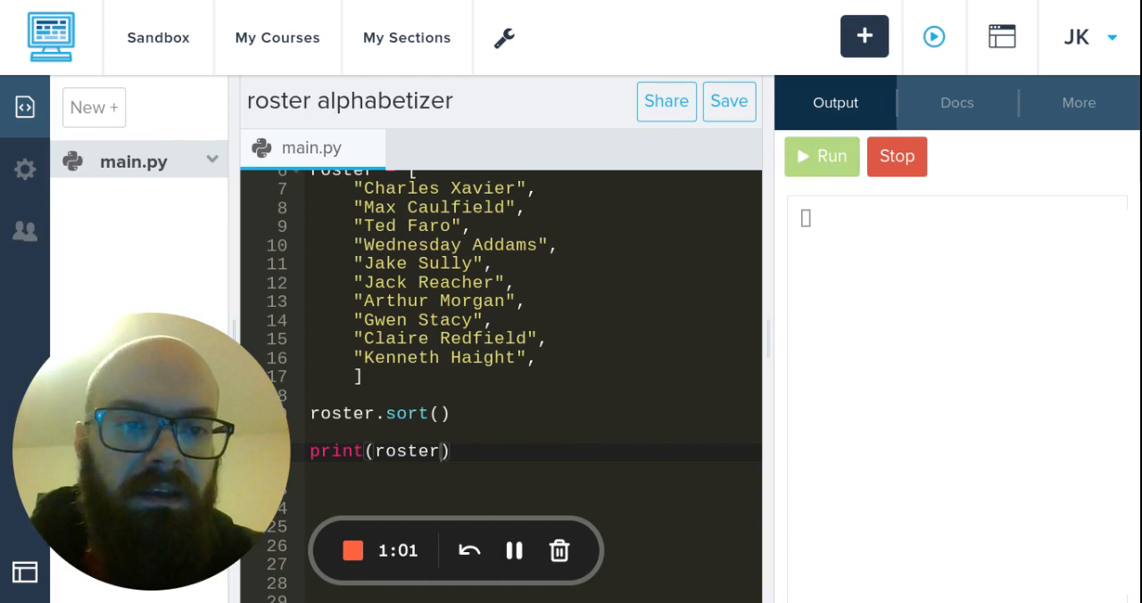
- Run the script and check the ten names print alphabetically, Arthur Morgan to Wednesday Addams
{"action": "left_click", "coordinate": [821, 156]}
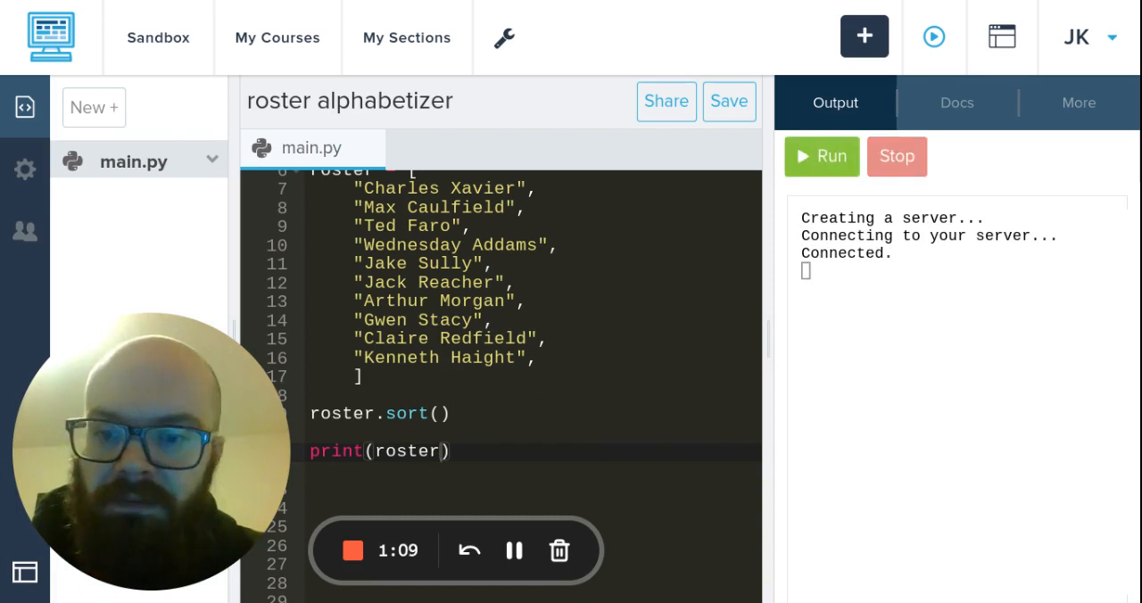
{"action": "left_click", "coordinate": [820, 156]}
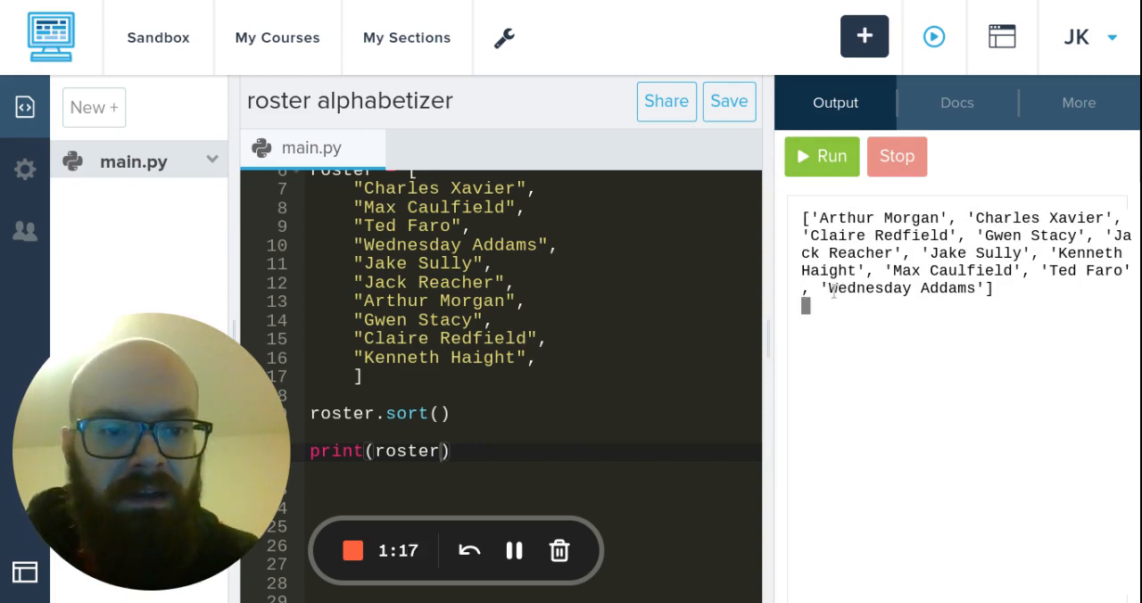
{"action": "double_click", "coordinate": [899, 289]}
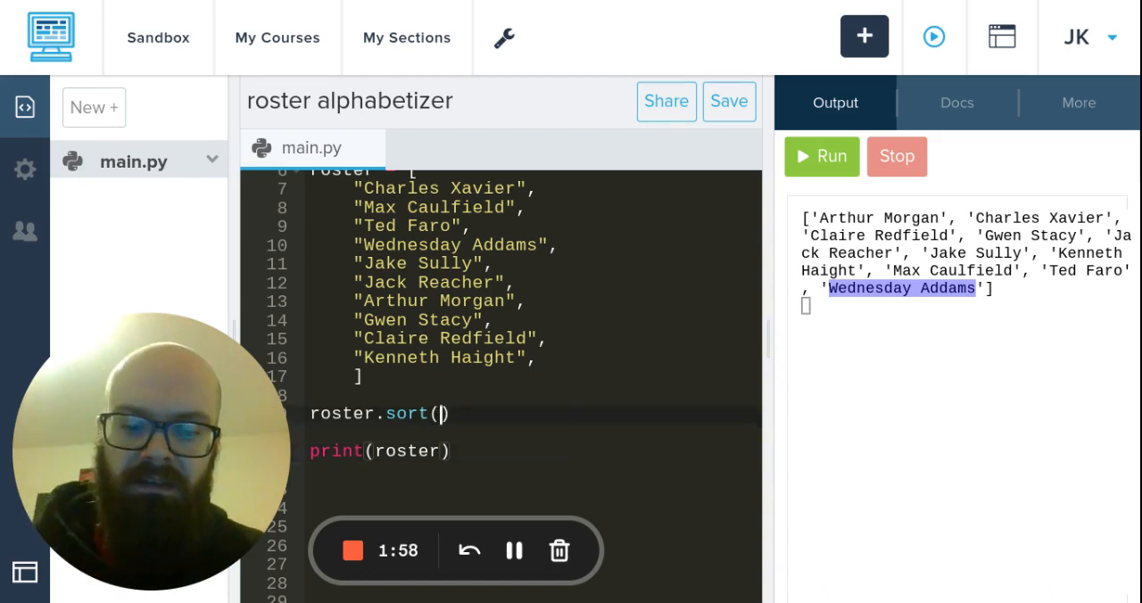
- Change the sort to roster.sort(key=len) and rerun to see names ordered by length
{"action": "type", "text": "key="}
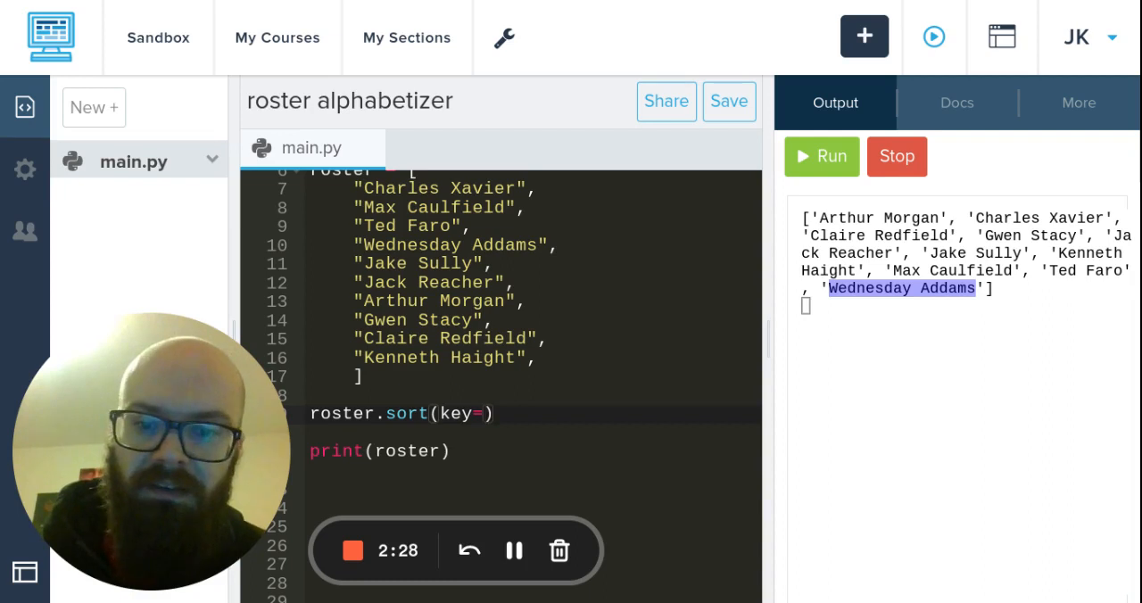
{"action": "type", "text": "len"}
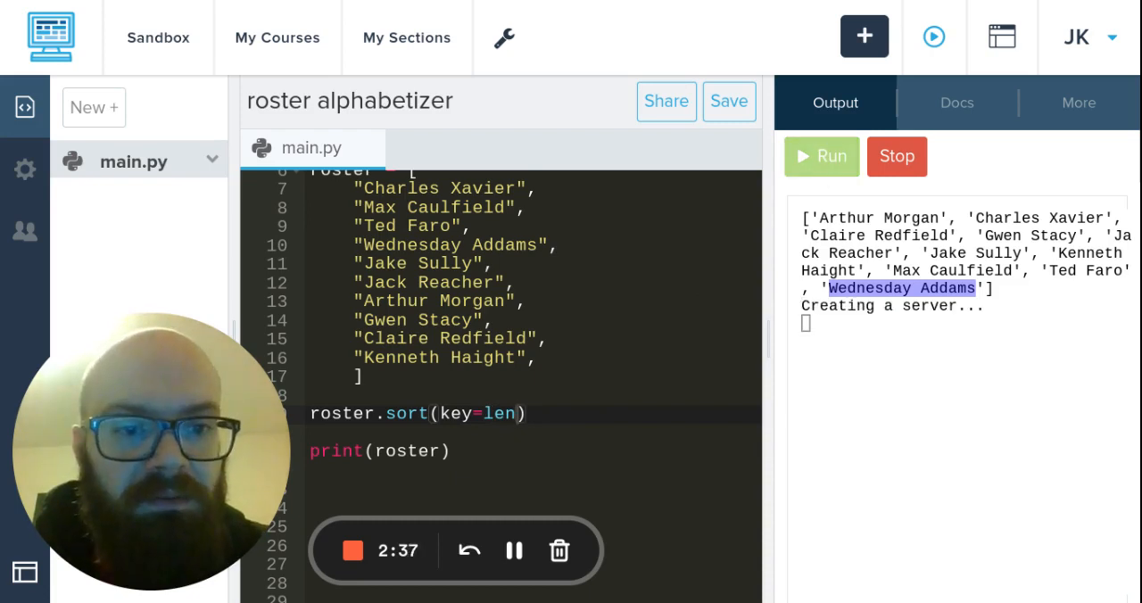
{"action": "left_click", "coordinate": [821, 157]}
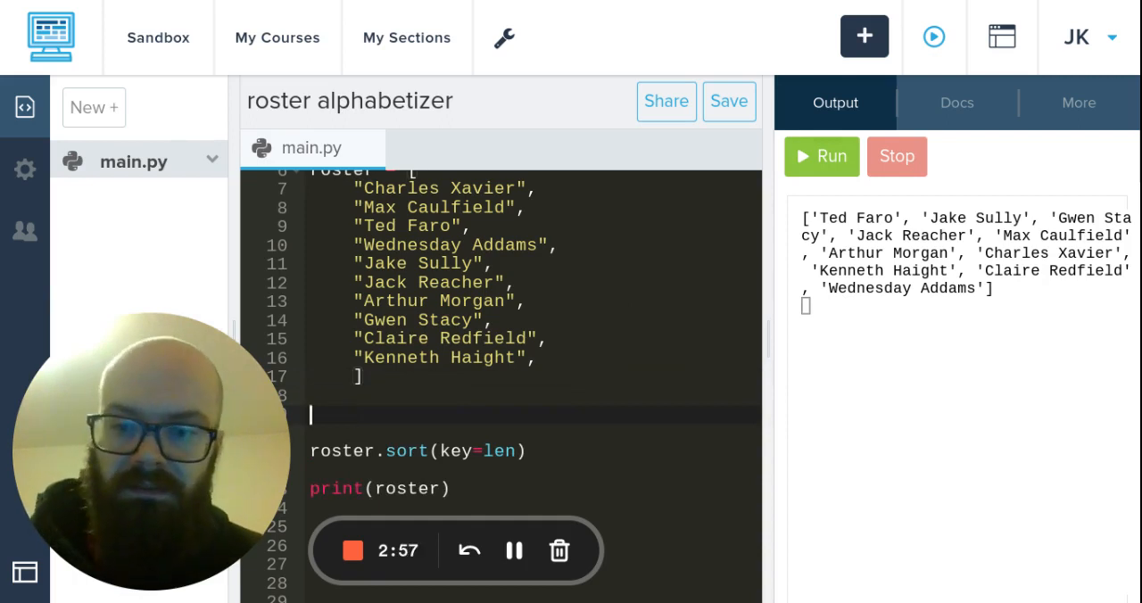
- Start a function definition: def last_name(full_name):
{"action": "type", "text": "def last"}
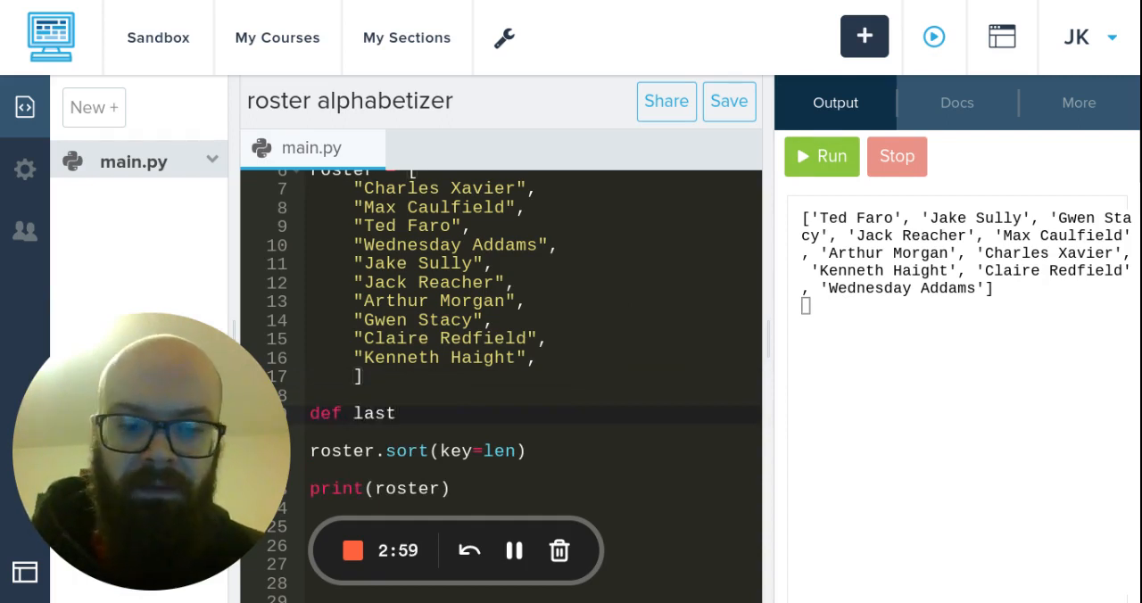
{"action": "type", "text": "_name"}
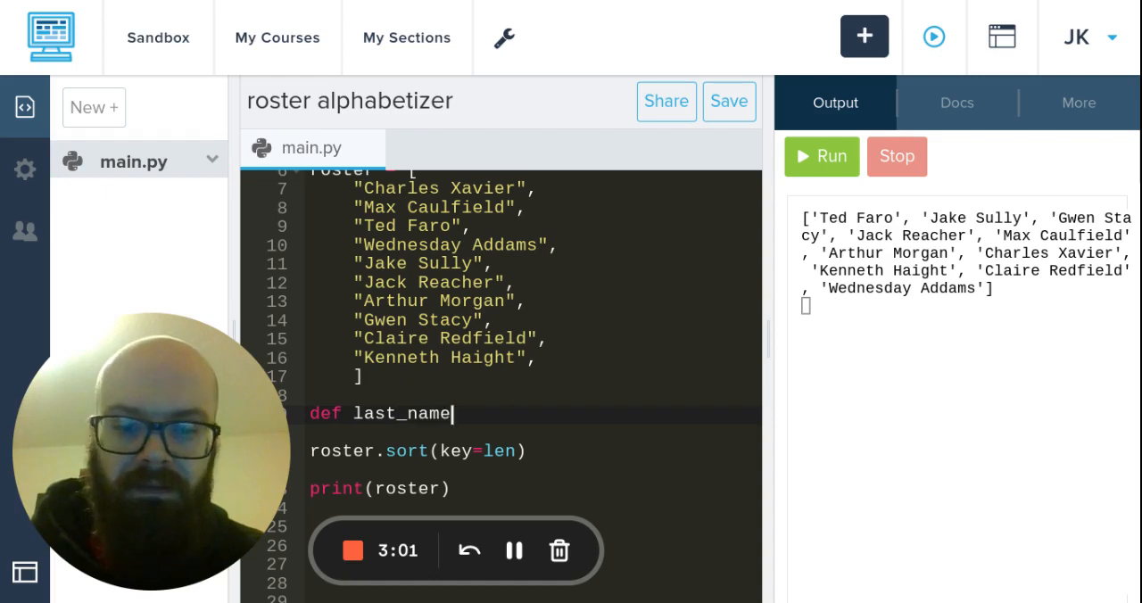
{"action": "type", "text": "(full_"}
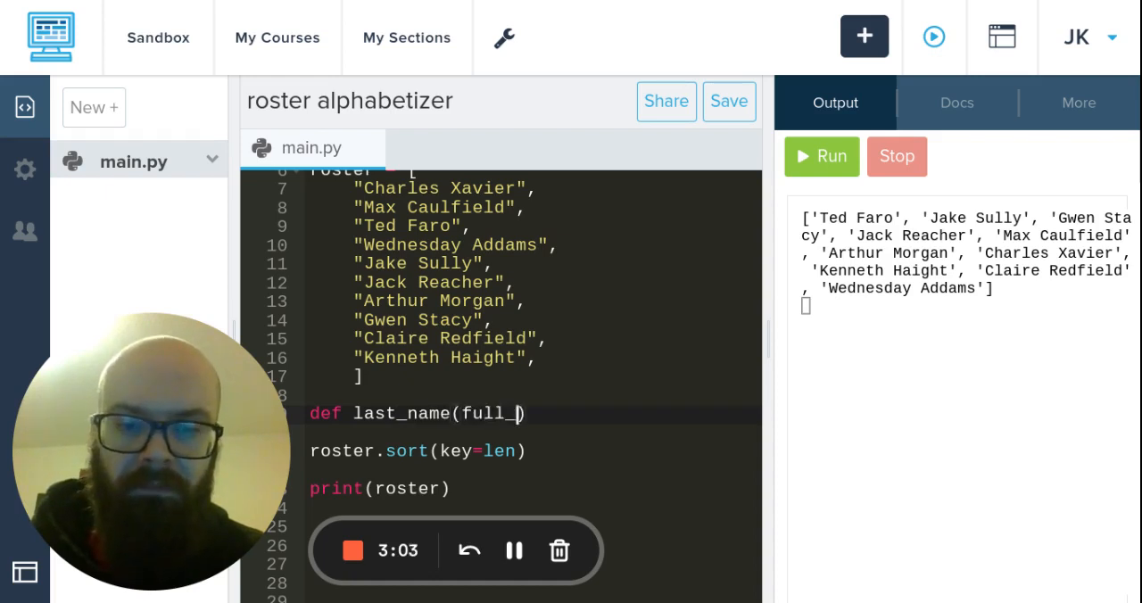
{"action": "type", "text": "name)"}
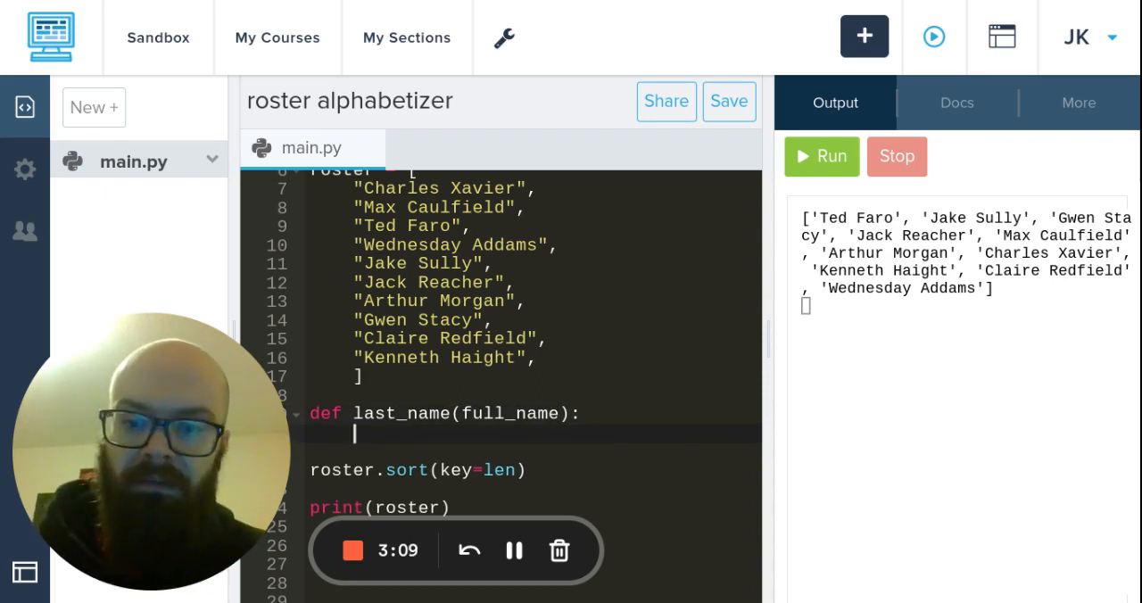
- Give last_name a body splitting full_name into first, last and returning last
{"action": "type", "text": "first, last"}
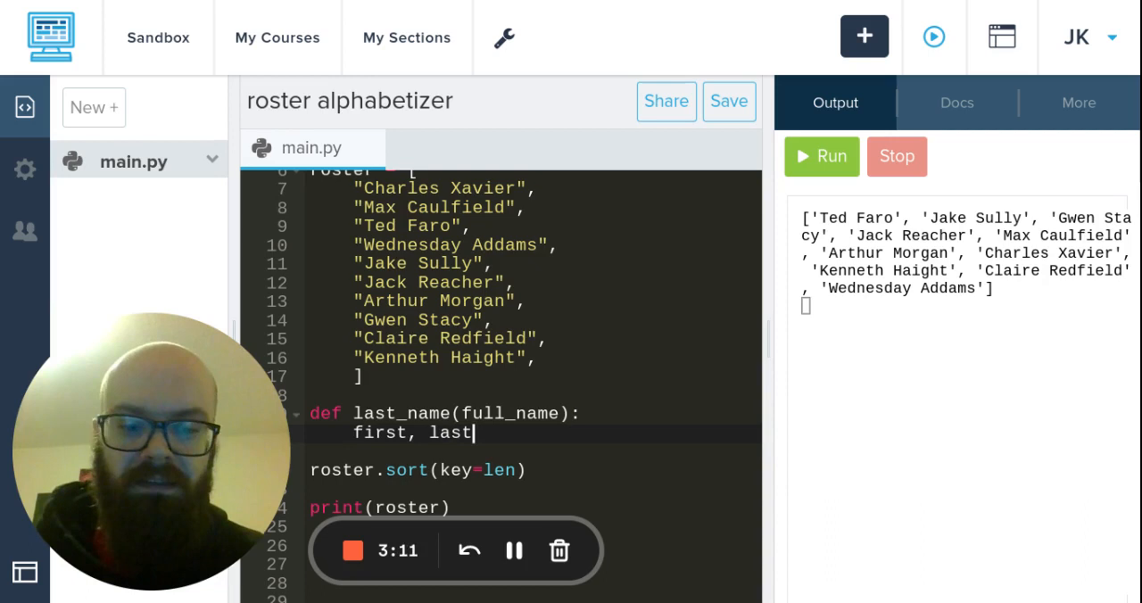
{"action": "type", "text": "= full_"}
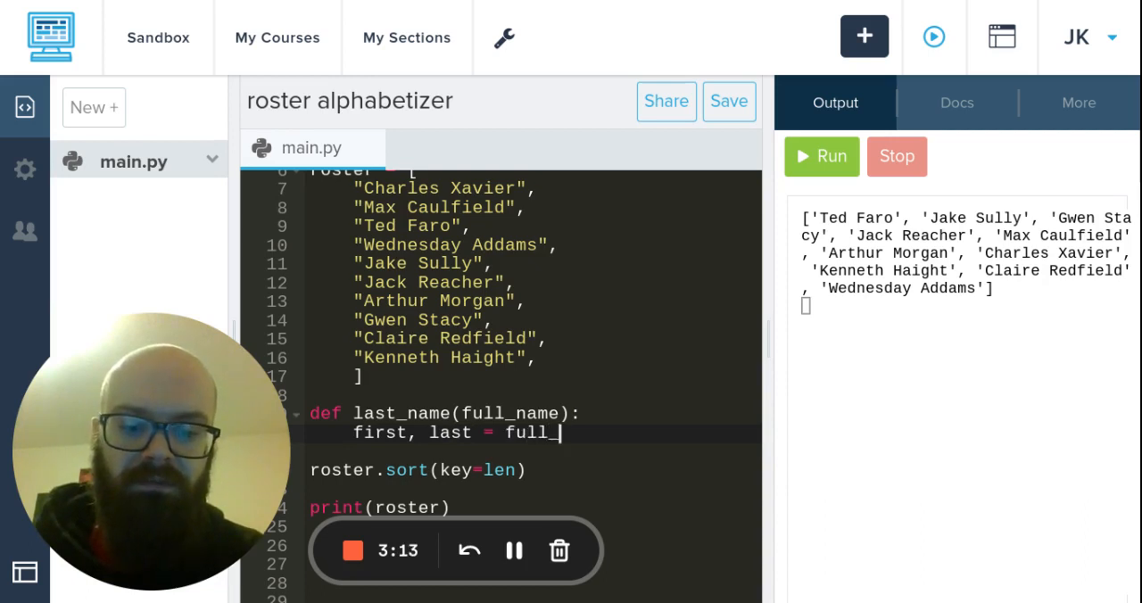
{"action": "type", "text": "name.split"}
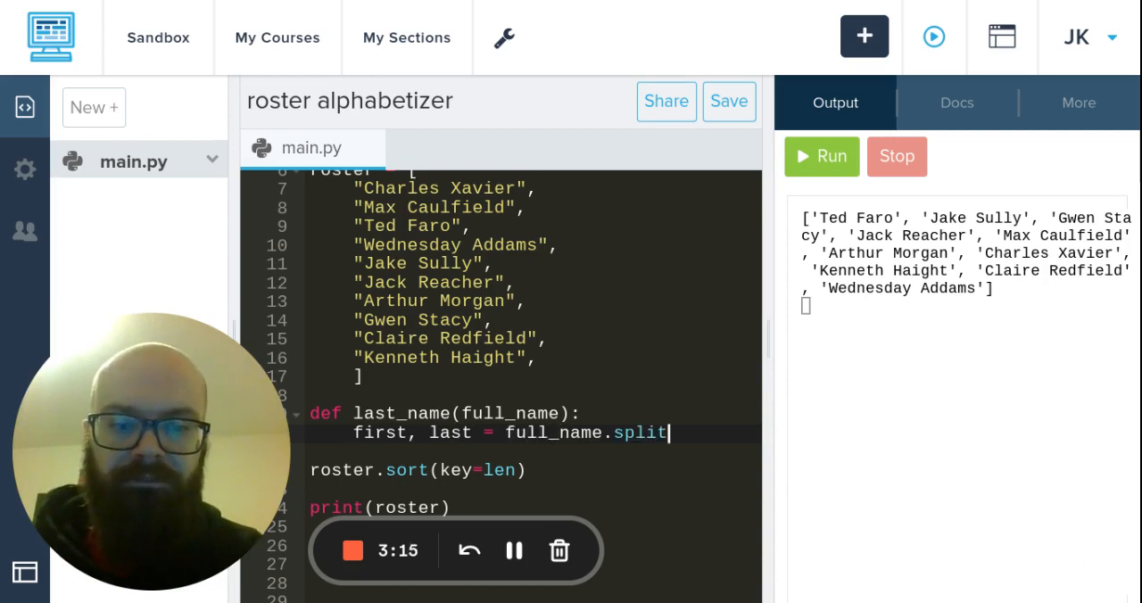
{"action": "type", "text": "()"}
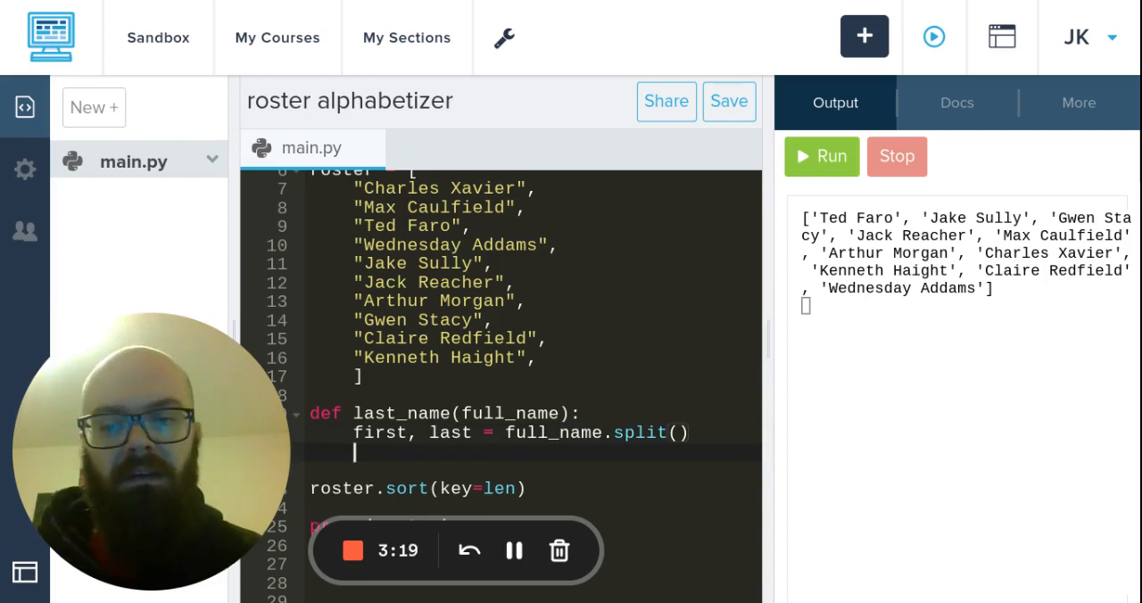
{"action": "type", "text": "return last"}
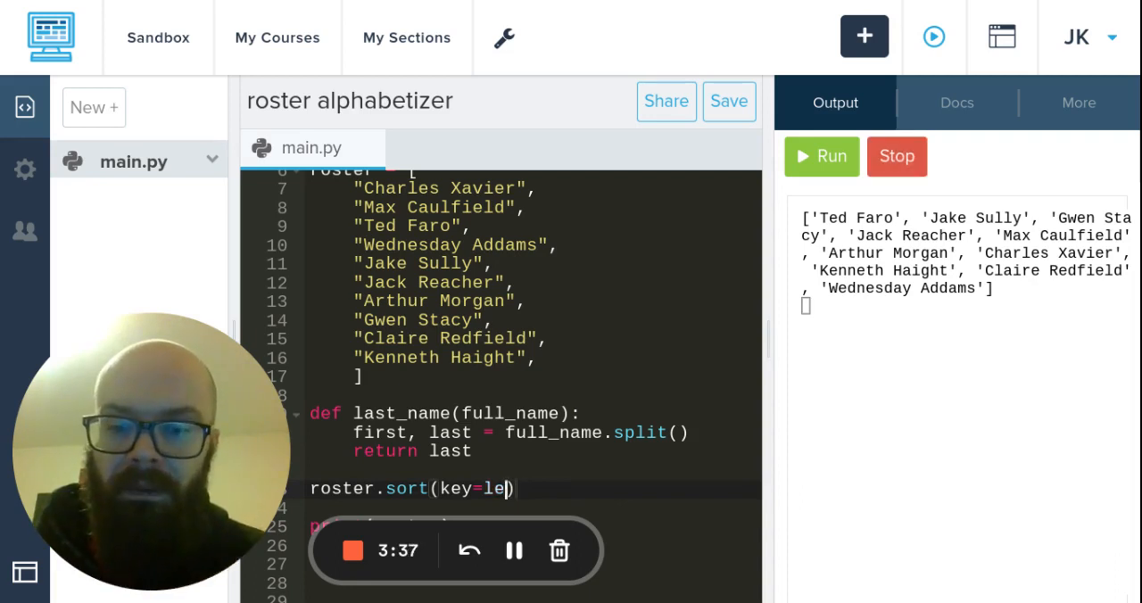
- Replace the len sort key with key=last_name and rerun, printing Addams through Xavier
{"action": "key", "text": "Backspace"}
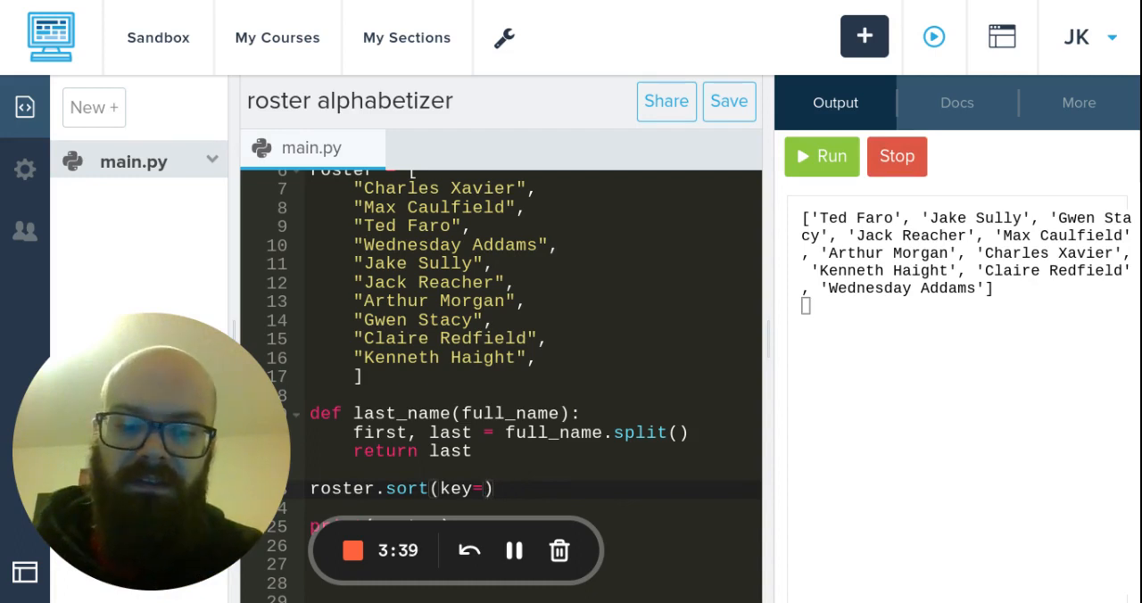
{"action": "type", "text": "full_"}
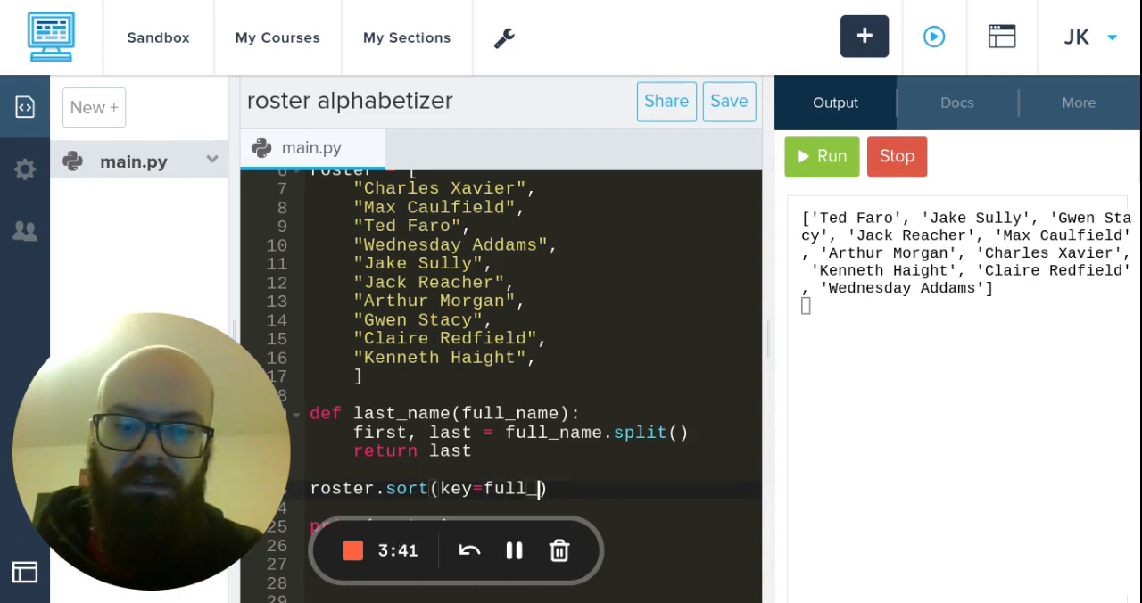
{"action": "type", "text": "name"}
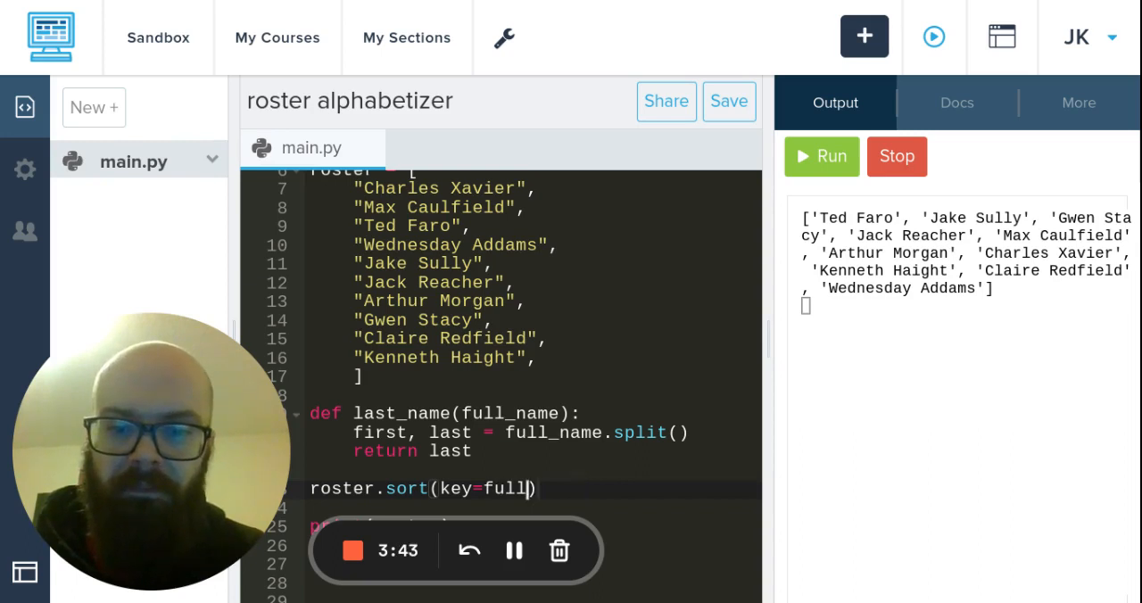
{"action": "key", "text": "Backspace"}
{"action": "type", "text": "ast"}
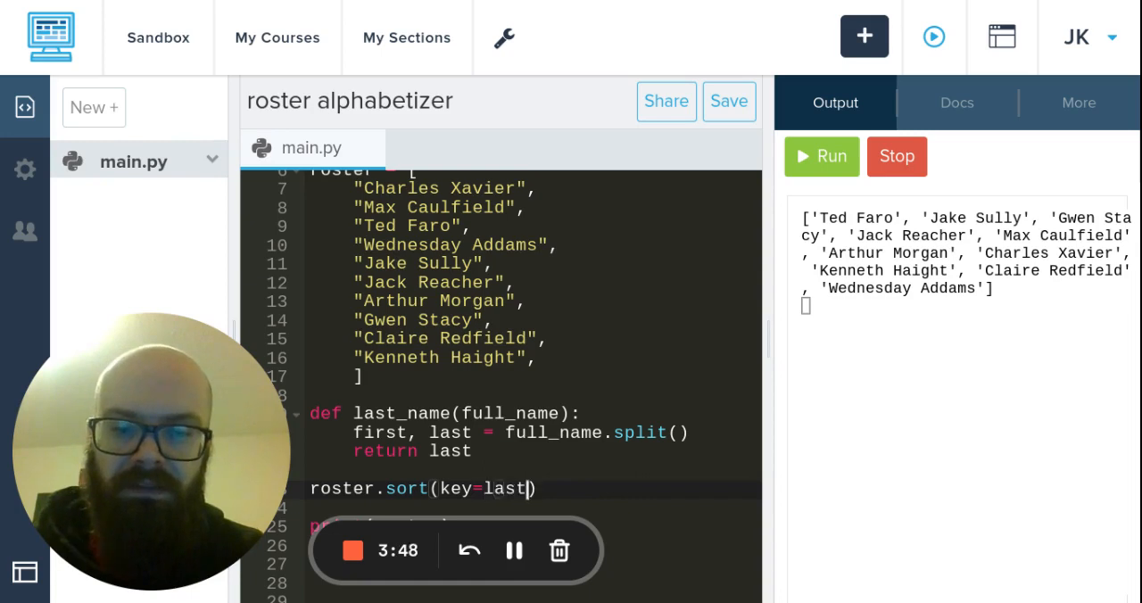
{"action": "type", "text": "_name"}
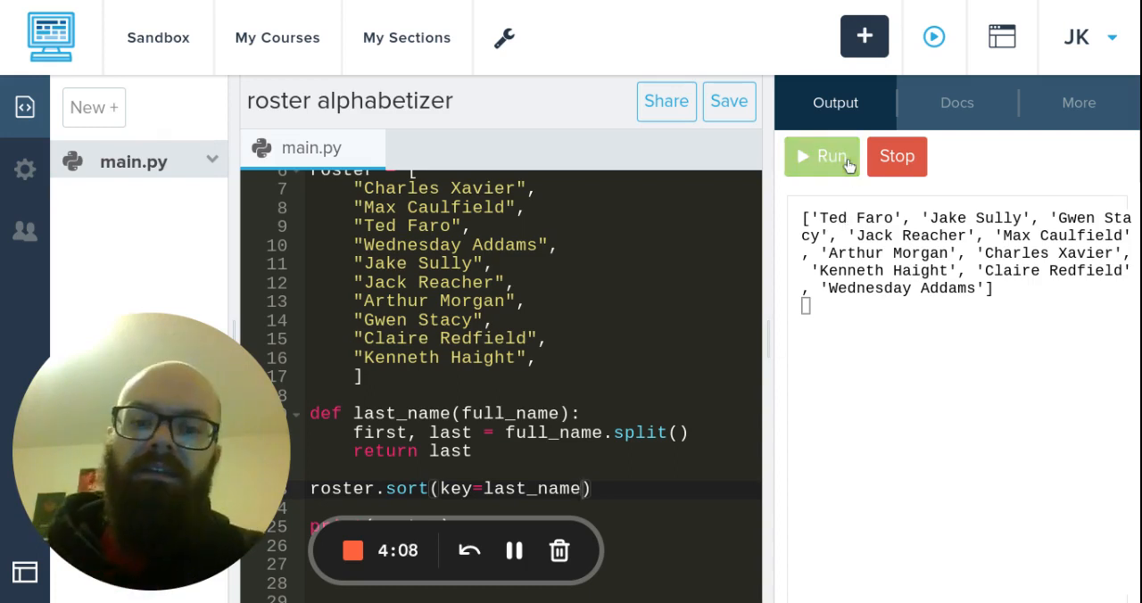
{"action": "left_click", "coordinate": [821, 156]}
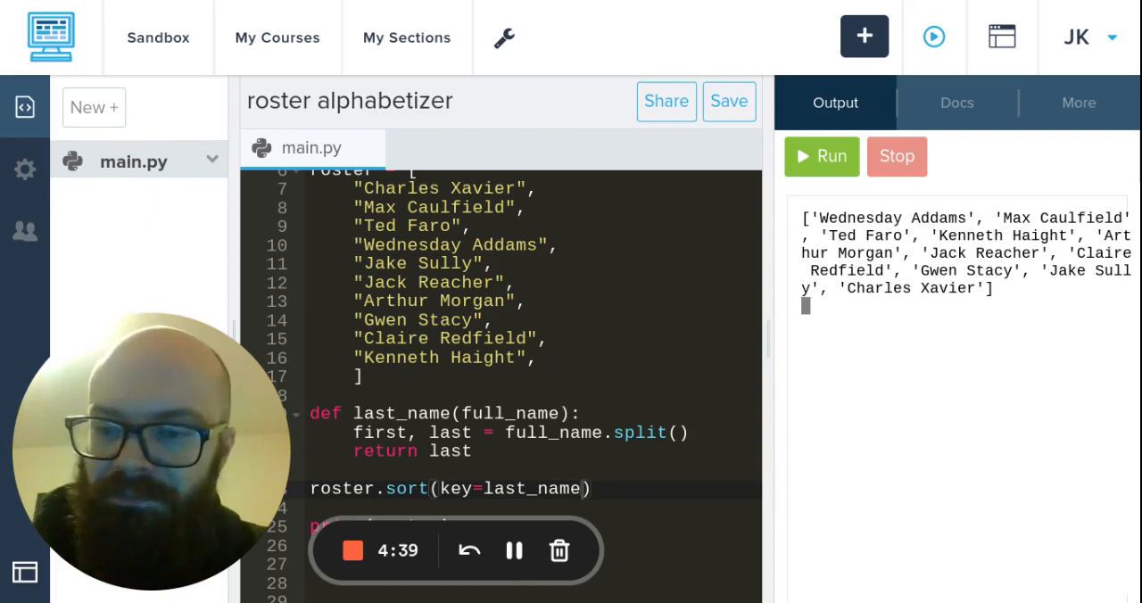
{"action": "mouse_move", "coordinate": [525, 449]}
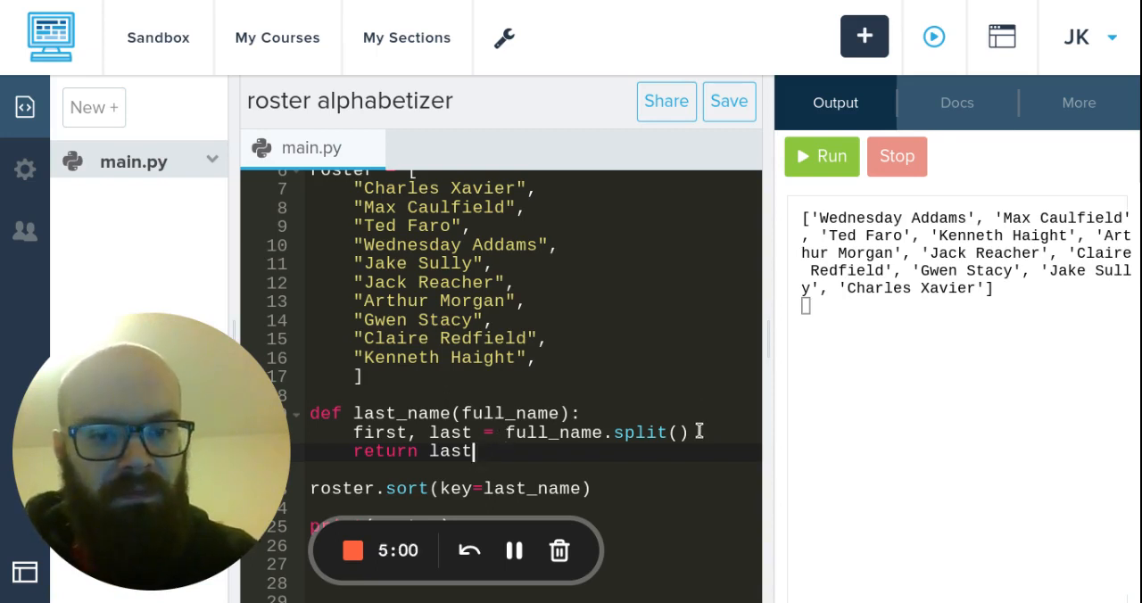
- Make last_name return full_name.split()[-1] and delete the old return last line
{"action": "type", "text": "[-1]"}
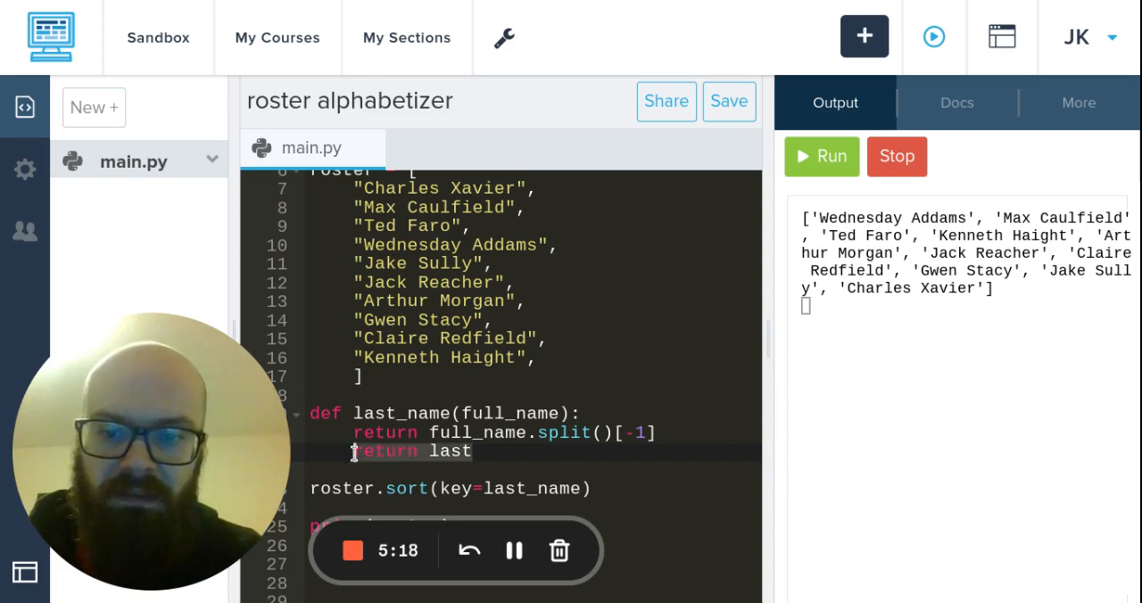
{"action": "key", "text": "Backspace"}
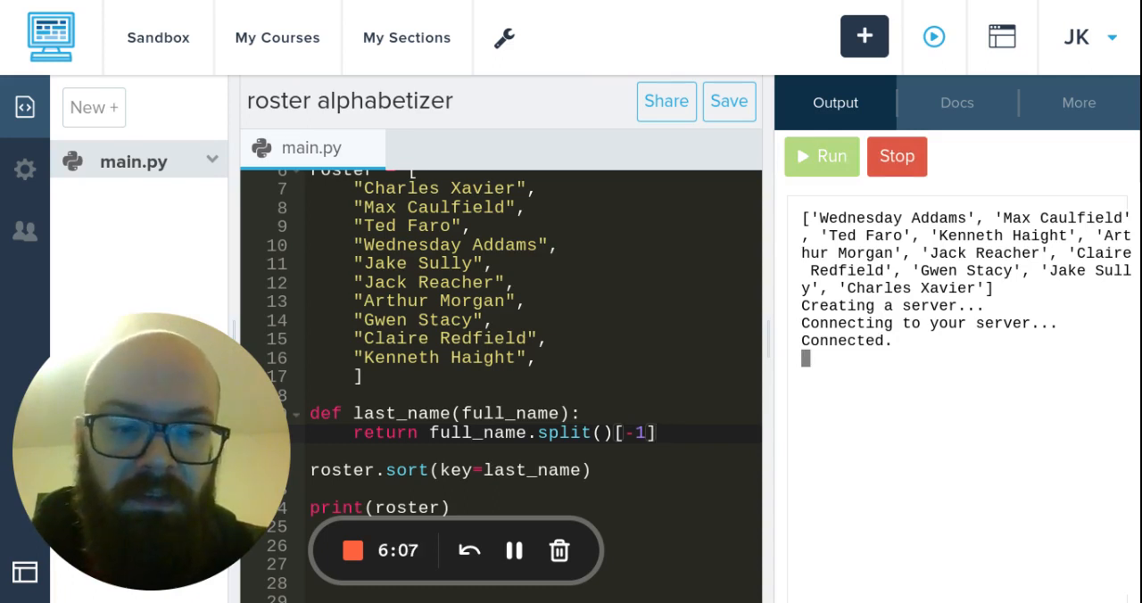
- Stop the connecting run and rerun the one-line version, confirming Addams through Xavier order
{"action": "left_click", "coordinate": [820, 156]}
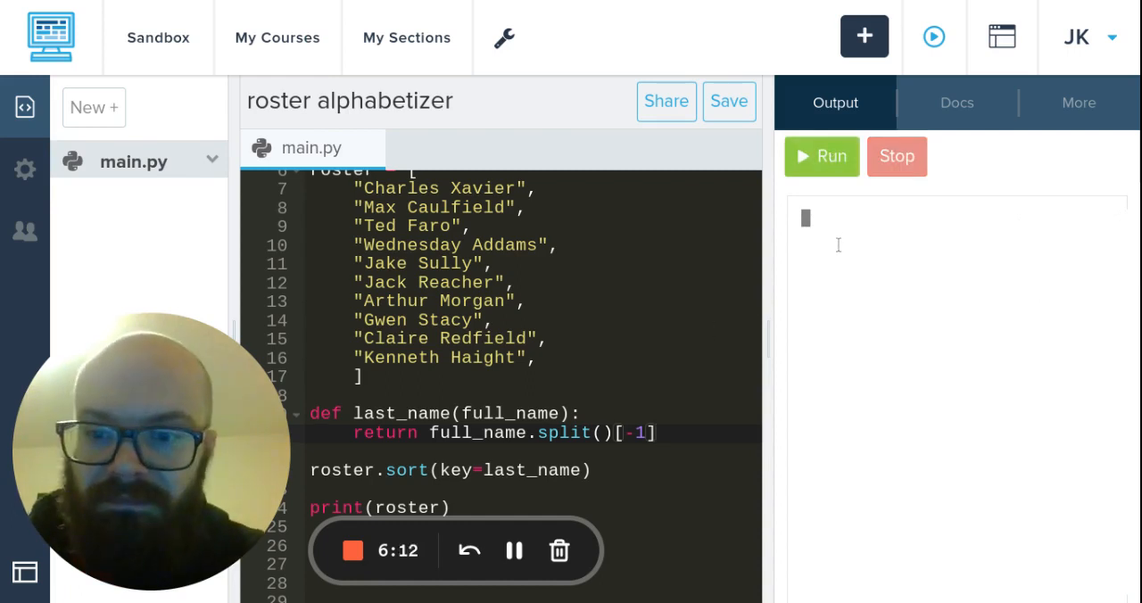
{"action": "left_click", "coordinate": [820, 156]}
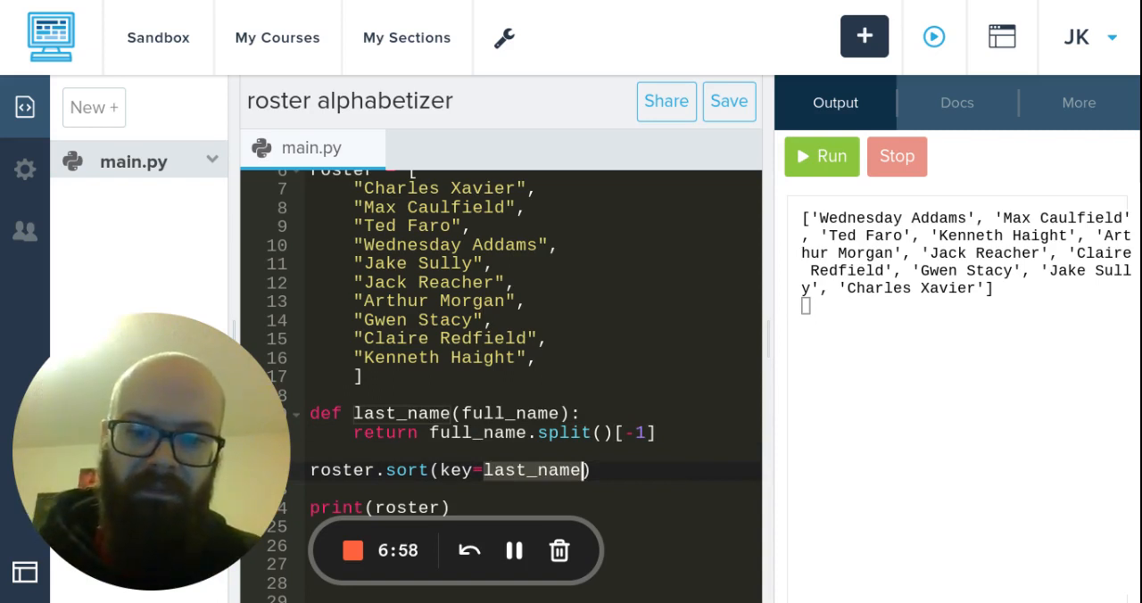
- Rewrite the sort key as lambda full_name: full_name.split()[-1]
{"action": "type", "text": "lamb"}
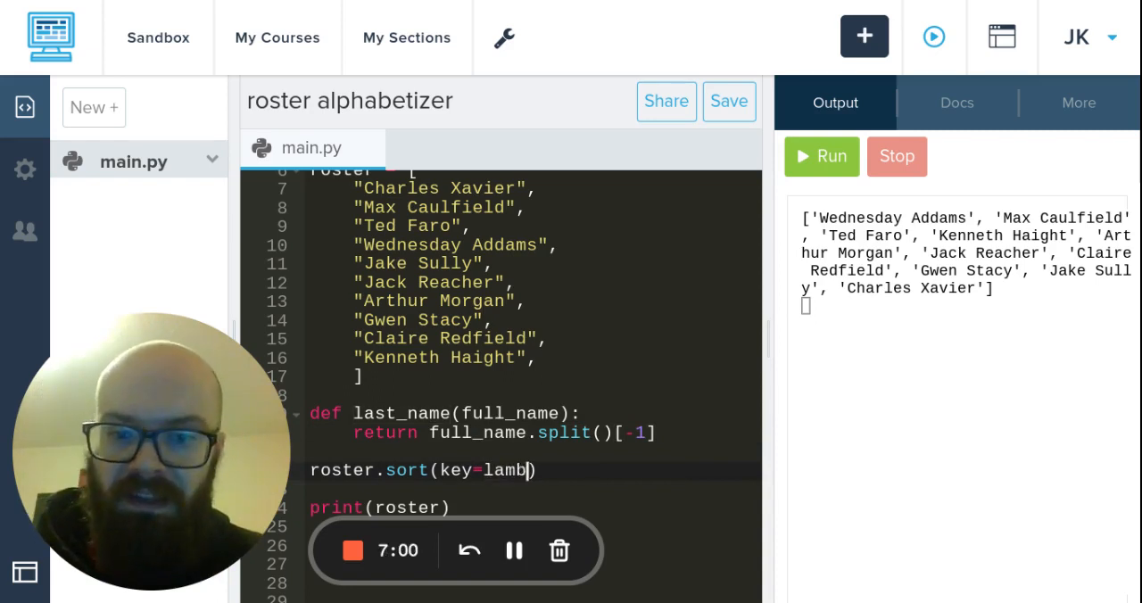
{"action": "type", "text": "a"}
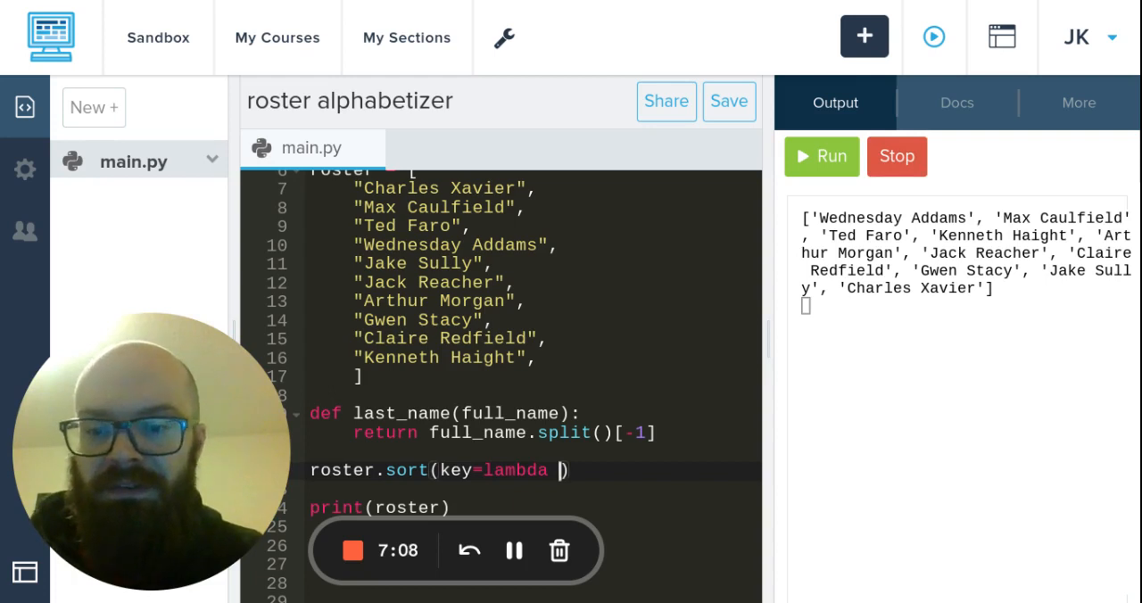
{"action": "type", "text": "full"}
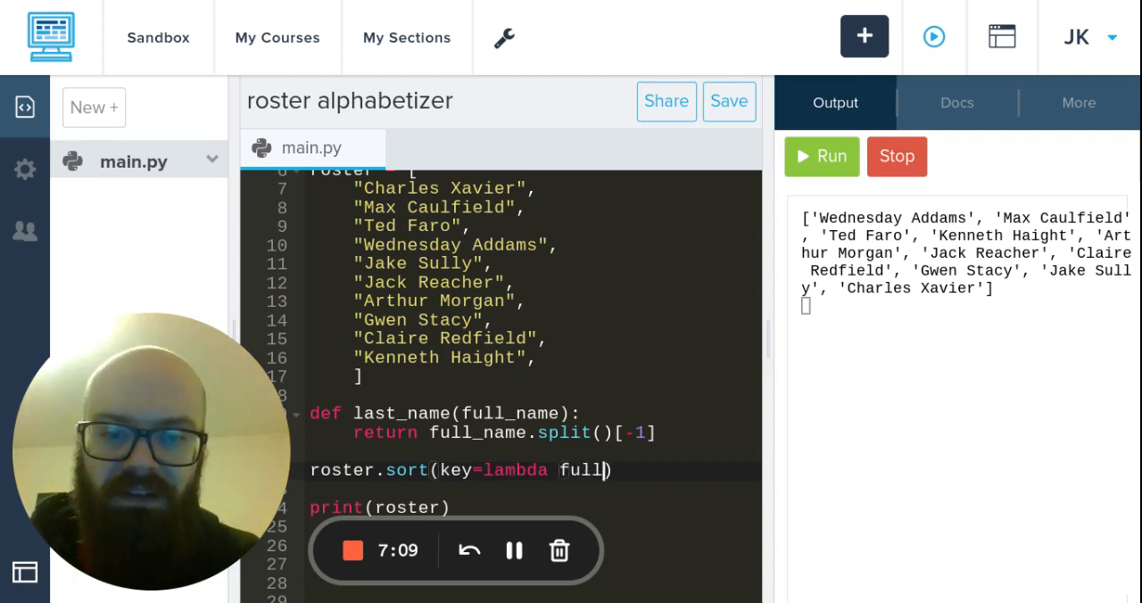
{"action": "type", "text": "_name"}
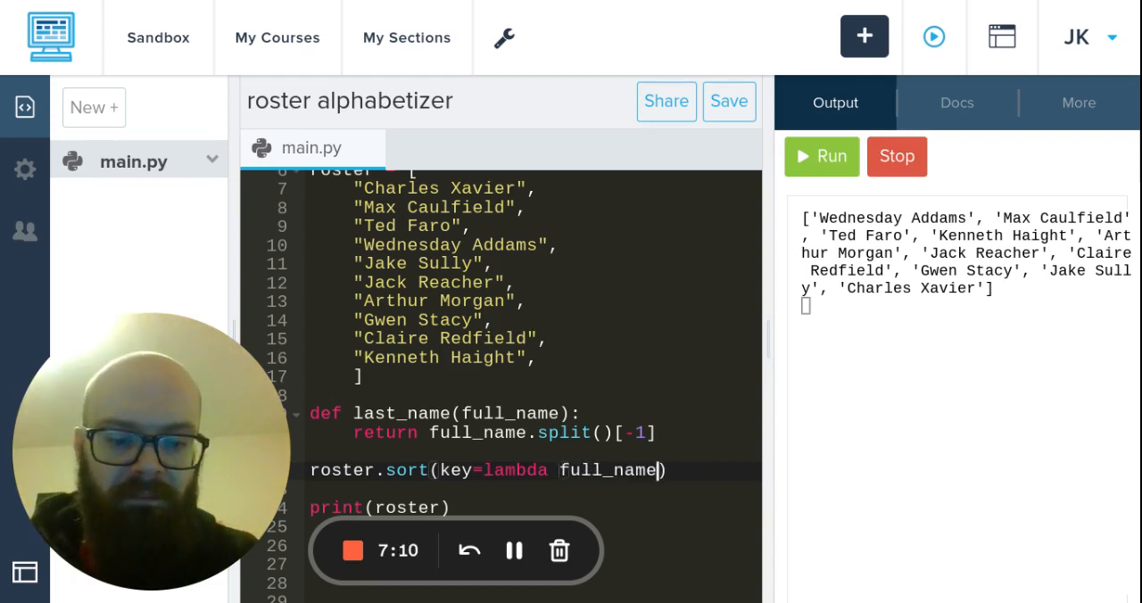
{"action": "type", "text": ":"}
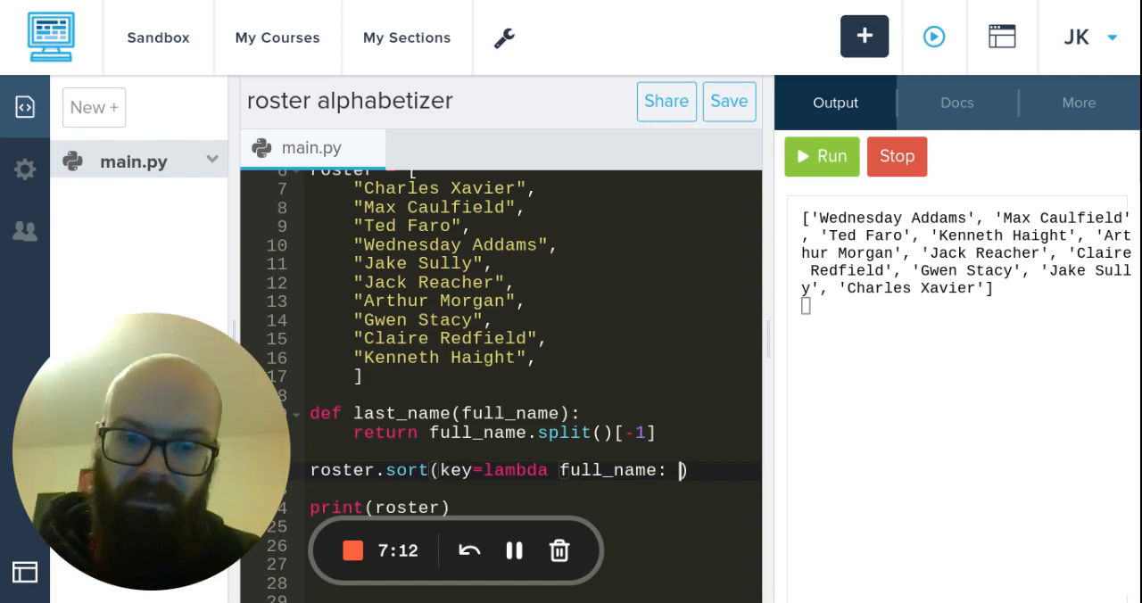
{"action": "type", "text": "full_name.split()[-1])"}
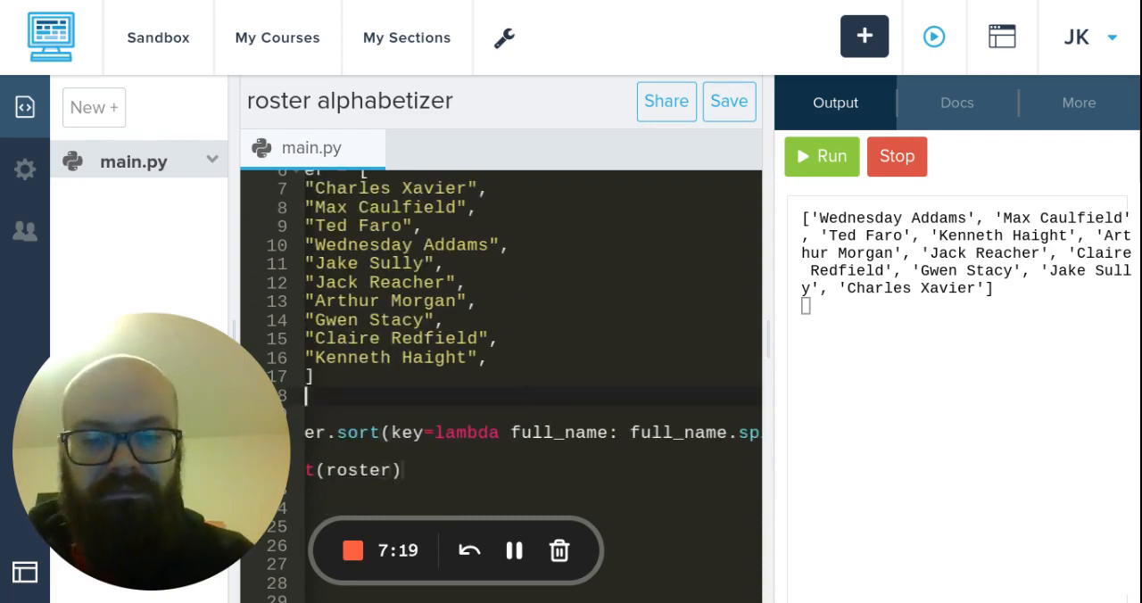
{"action": "mouse_move", "coordinate": [413, 443]}
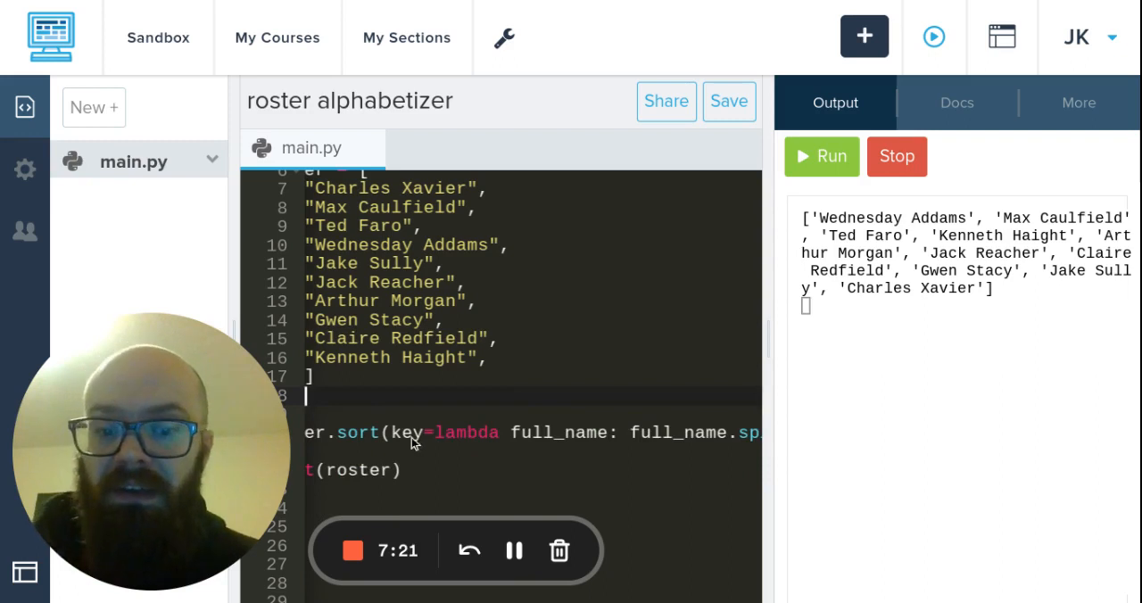
{"action": "mouse_move", "coordinate": [462, 435]}
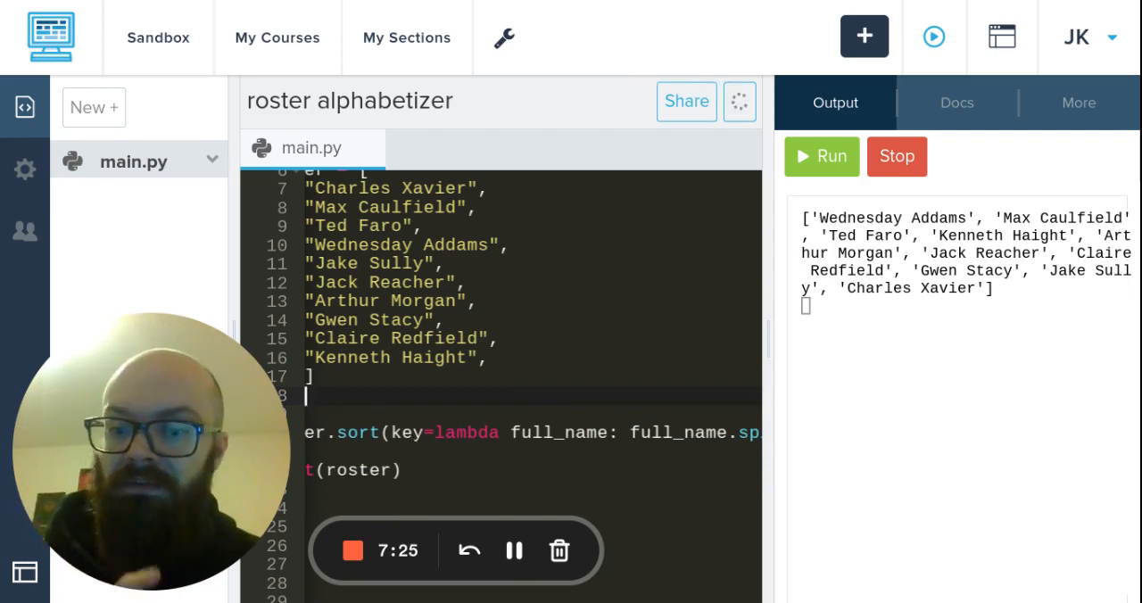
{"action": "mouse_move", "coordinate": [834, 168]}
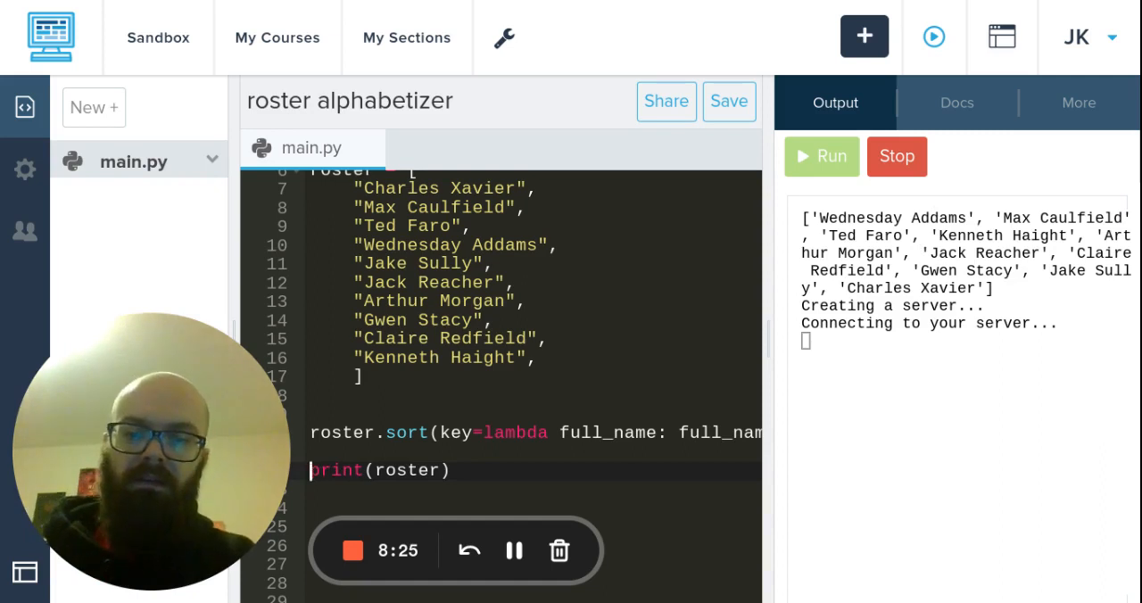
- Wrap the print in a for name in roster: loop, printing each name
{"action": "type", "text": "for"}
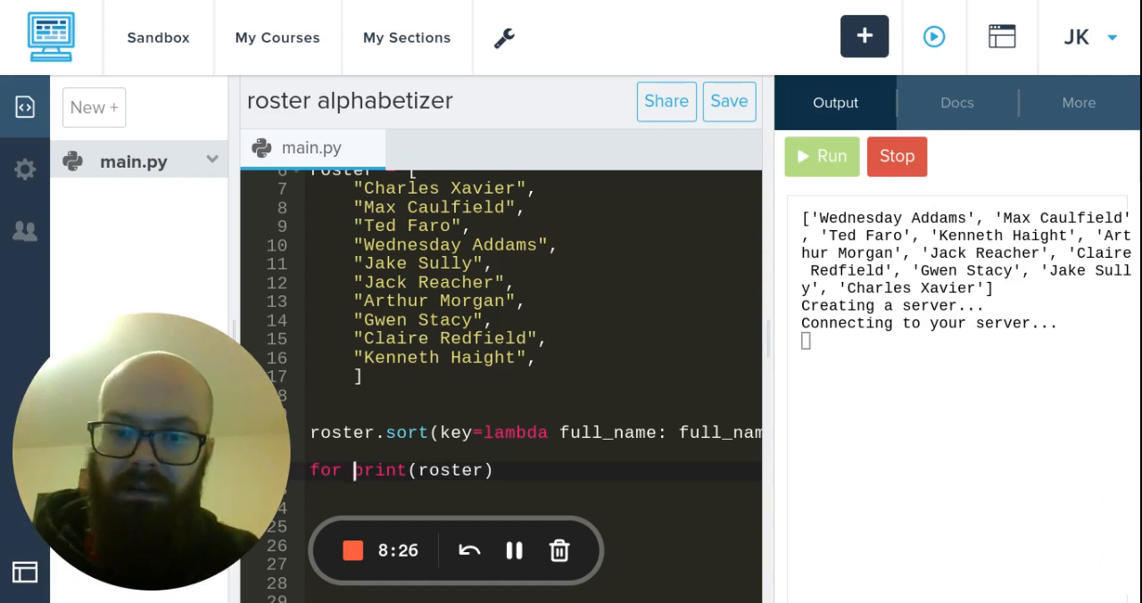
{"action": "type", "text": "name in"}
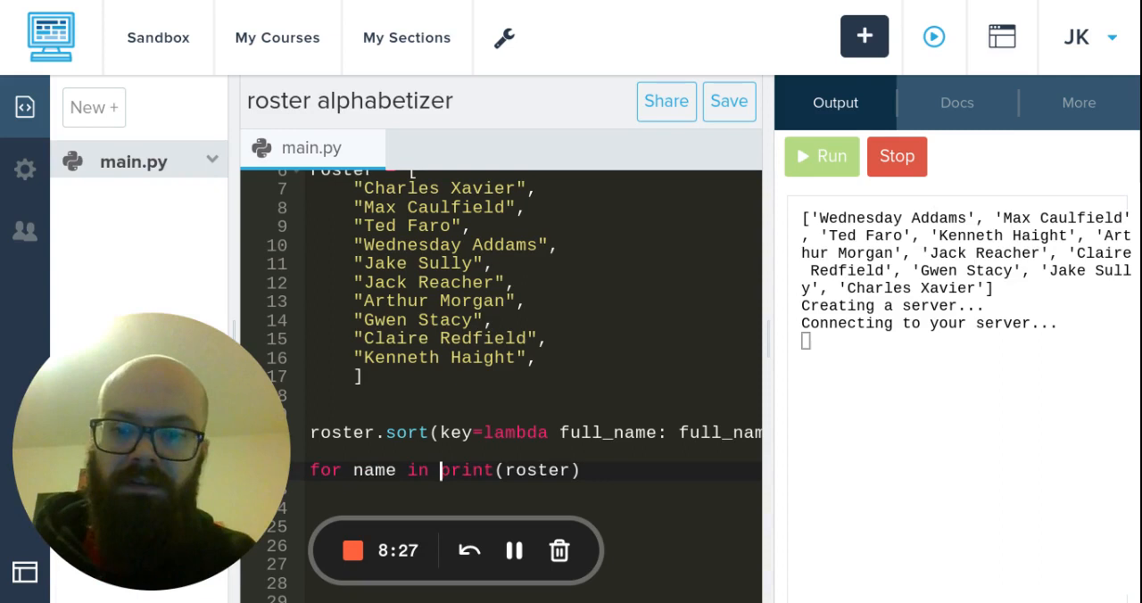
{"action": "type", "text": "roster"}
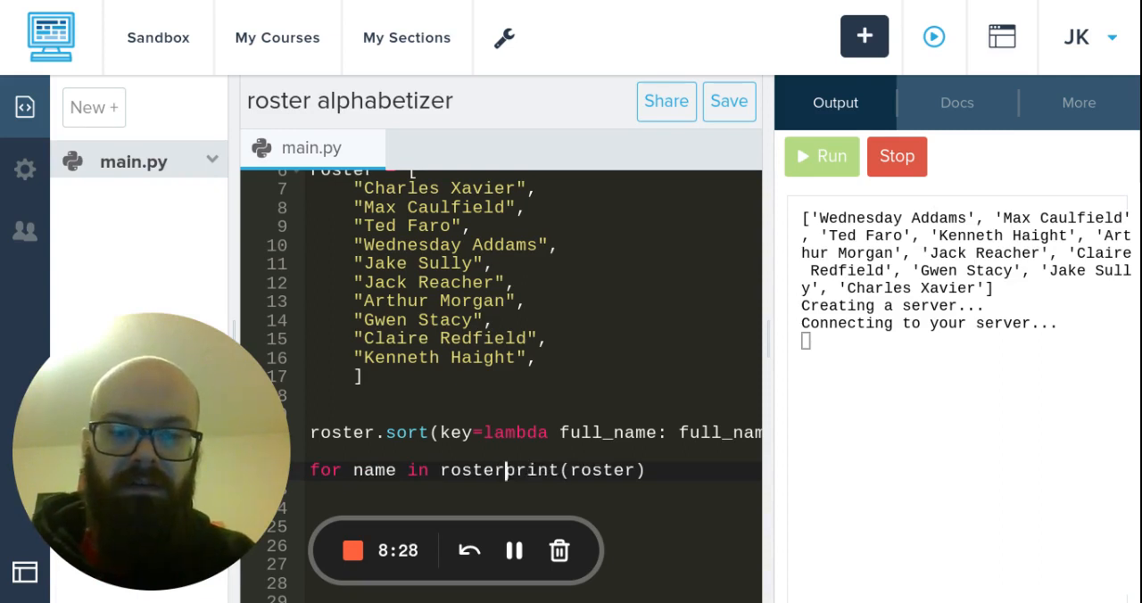
{"action": "type", "text": ":"}
{"action": "key", "text": "Enter"}
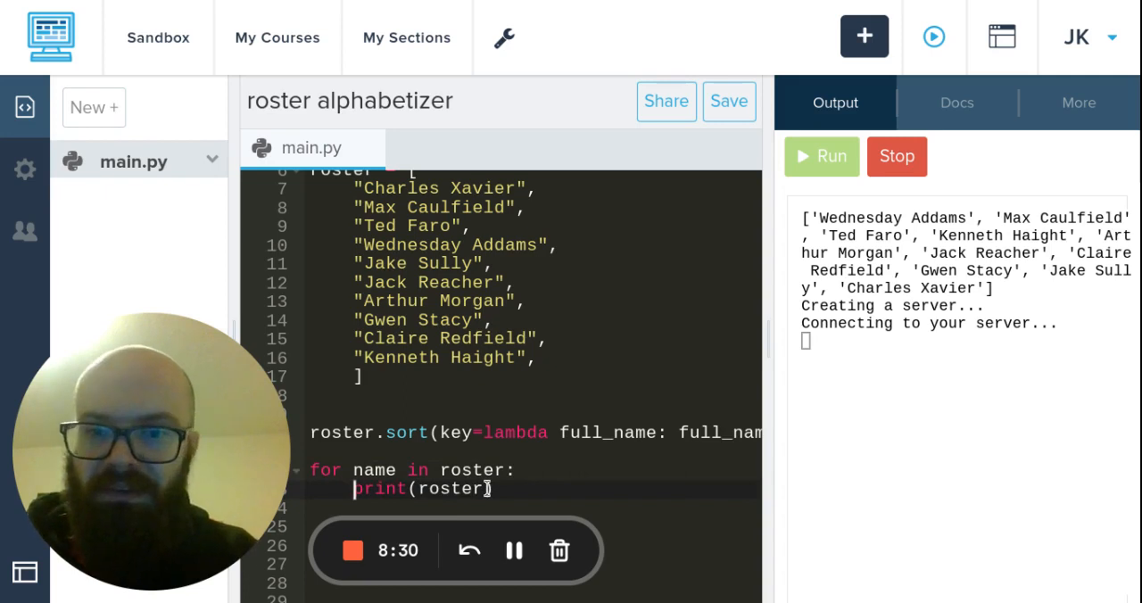
{"action": "key", "text": "Backspace"}
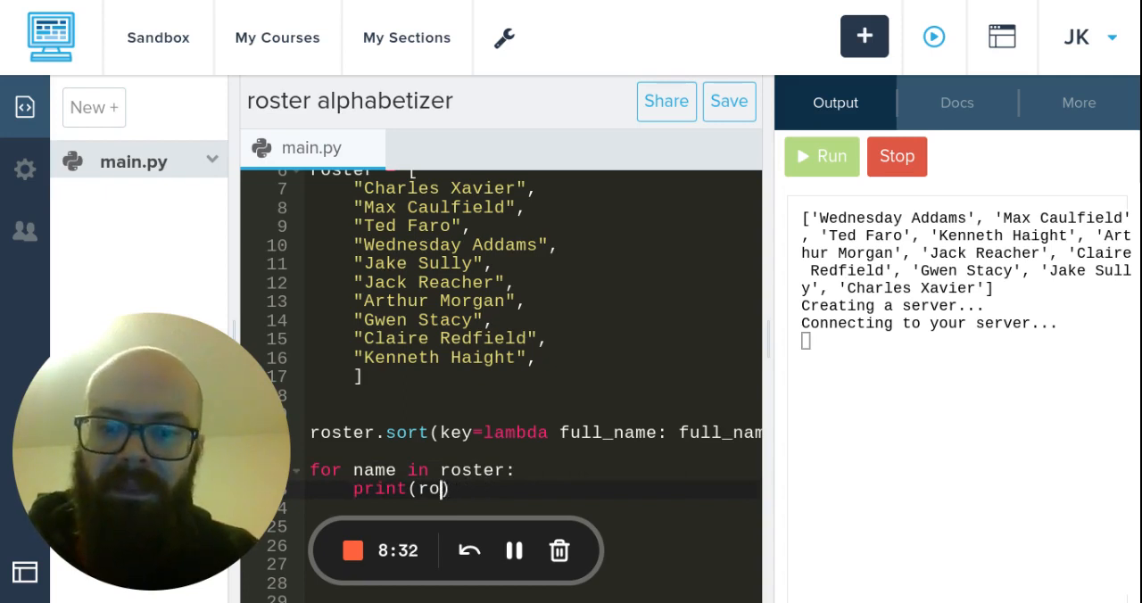
{"action": "key", "text": "Backspace"}
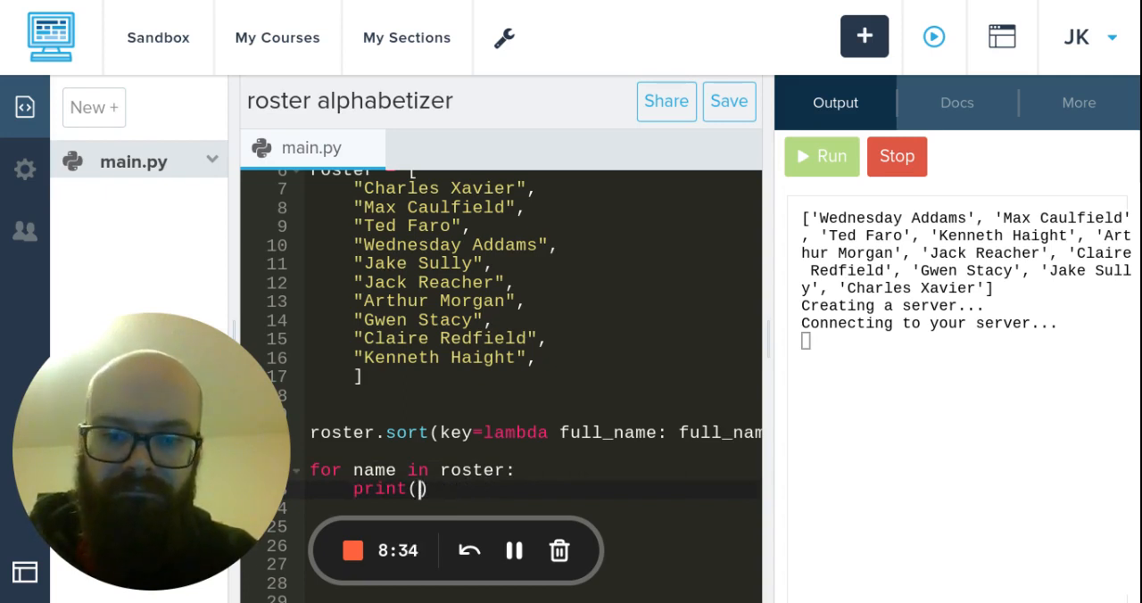
{"action": "type", "text": "name"}
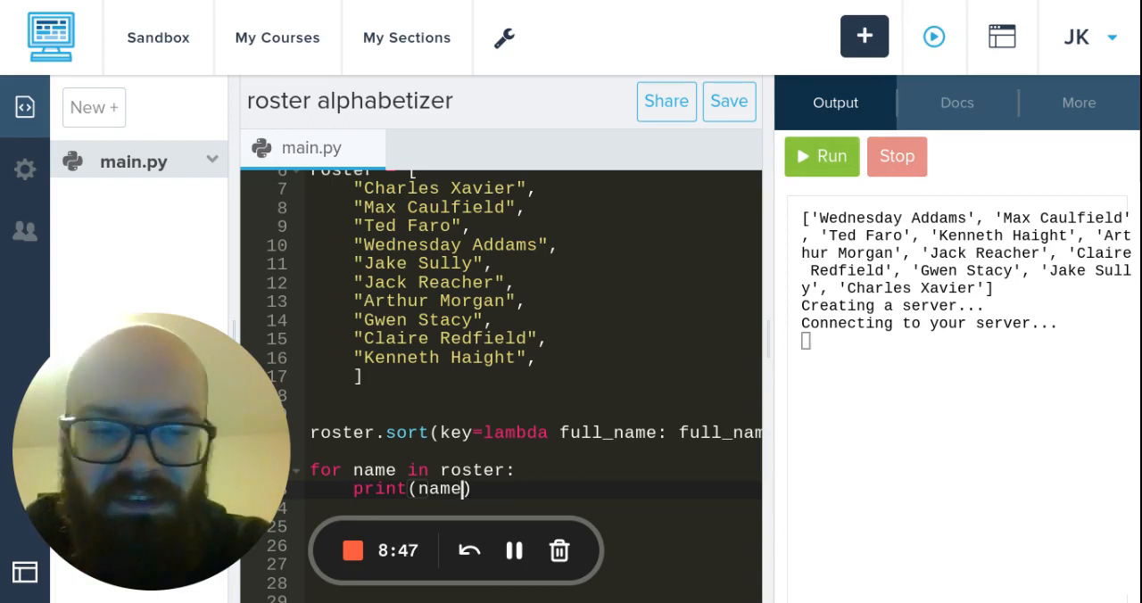
{"action": "mouse_move", "coordinate": [843, 167]}
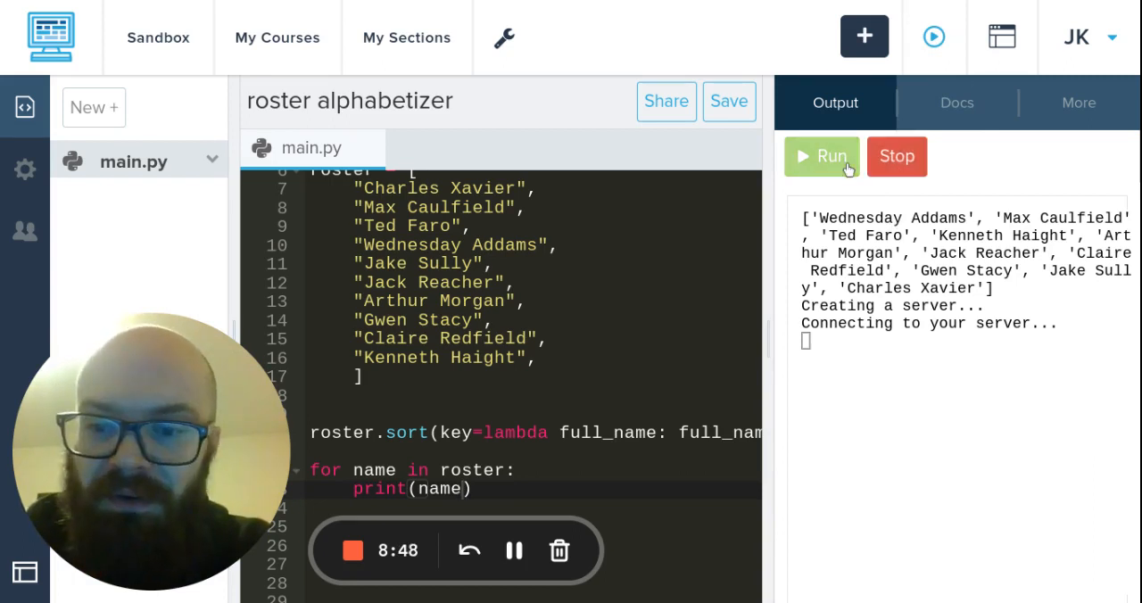